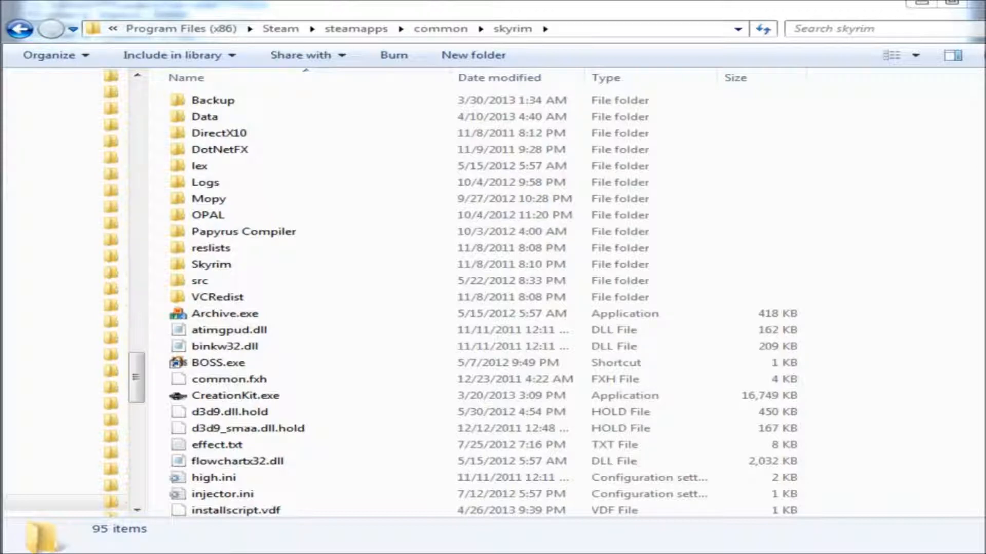
# Select a file in the Skyrim folder and scroll down toward SkyrimEditor.ini
pyautogui.click(244, 396)
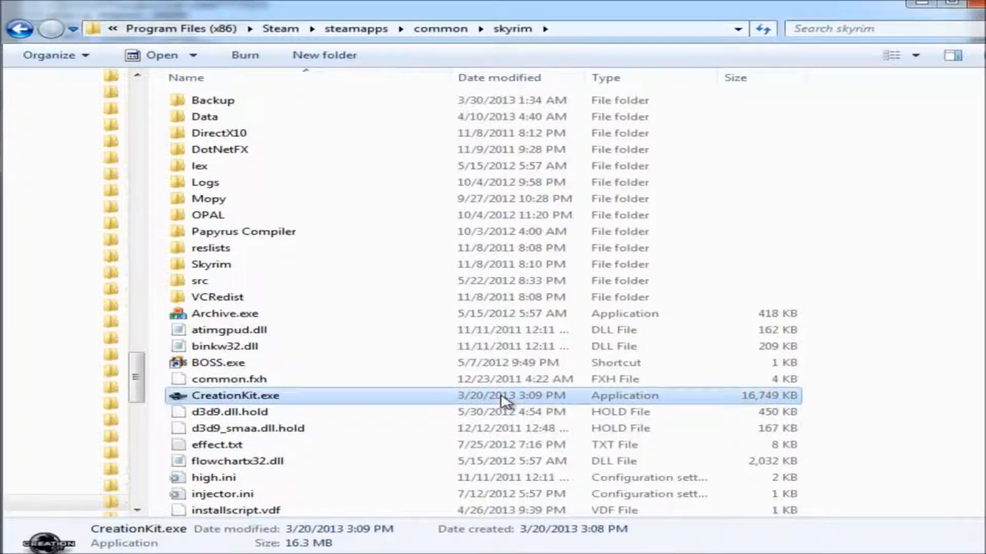
pyautogui.scroll(-3)
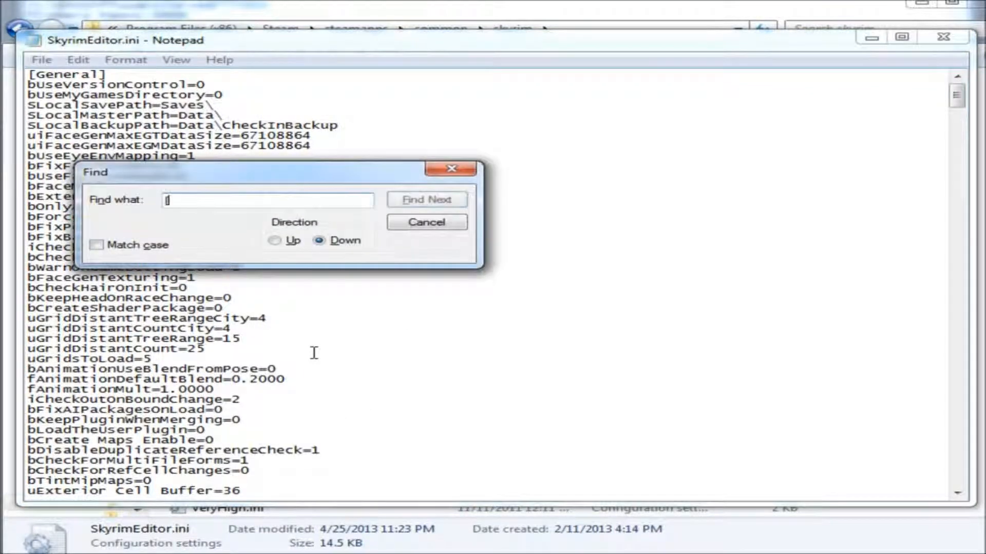
# Search the file for '[Archive]' to jump to the archive settings section
pyautogui.write('[Archiv')
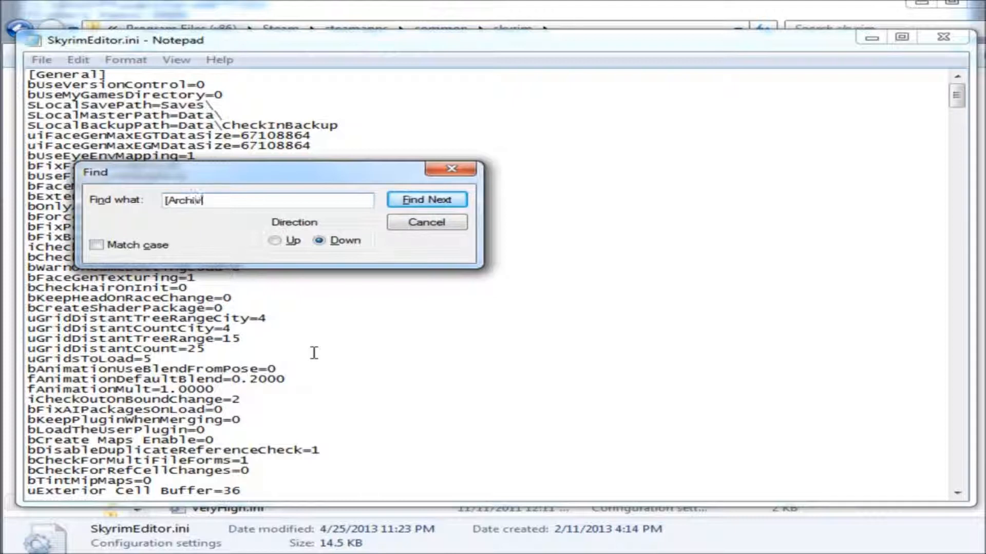
pyautogui.click(427, 199)
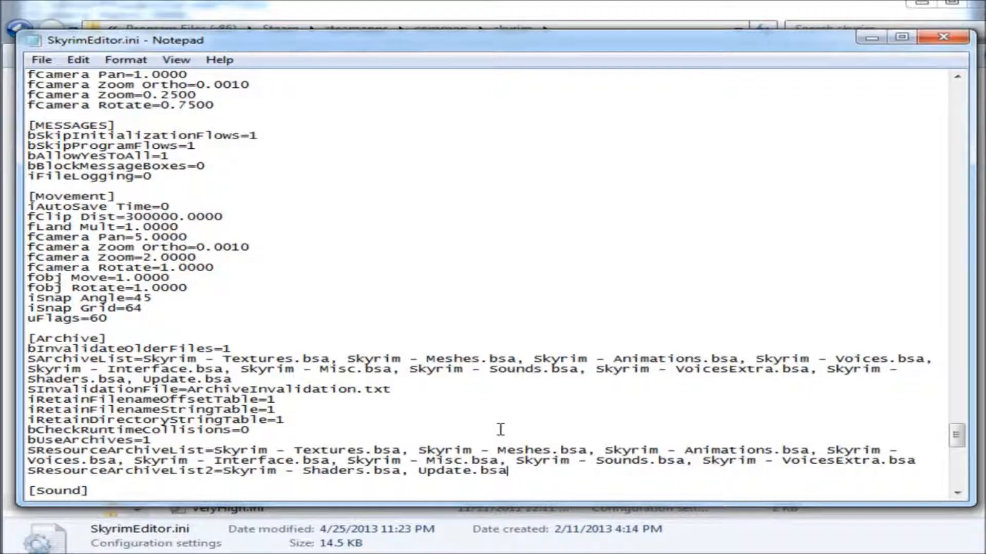
# Append ', Dawnguard.bsa' to the SResourceArchiveList2 line
pyautogui.write(',')
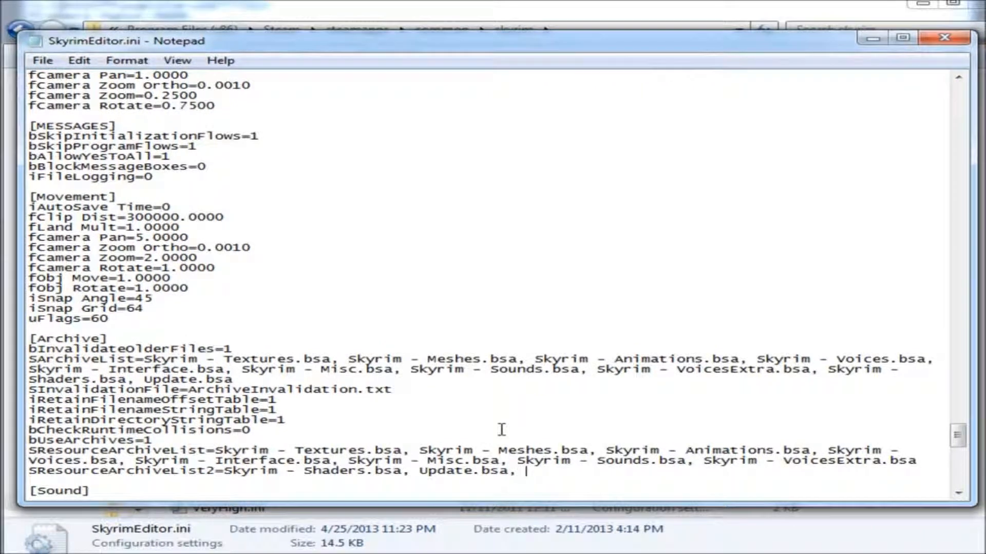
pyautogui.write('Dawnguard.bs')
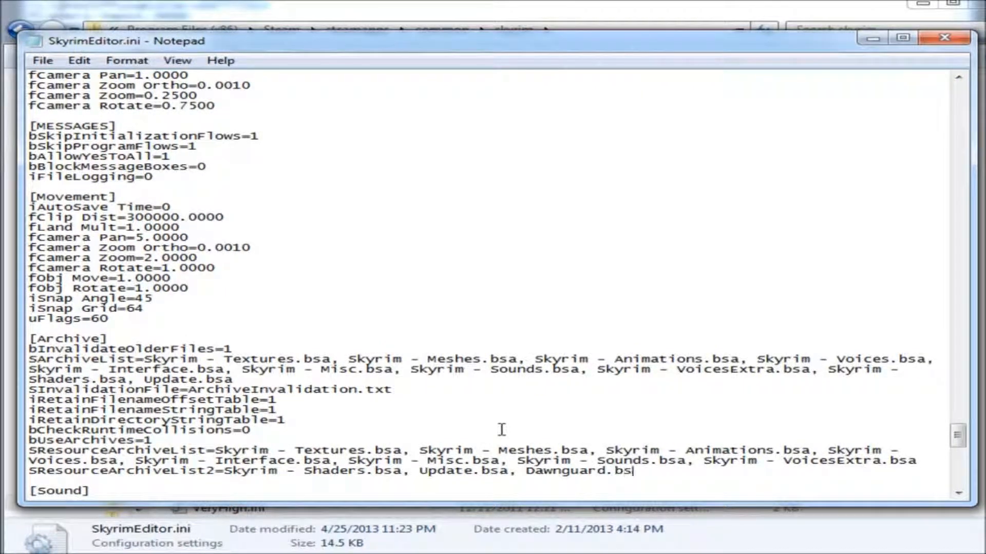
pyautogui.write('a')
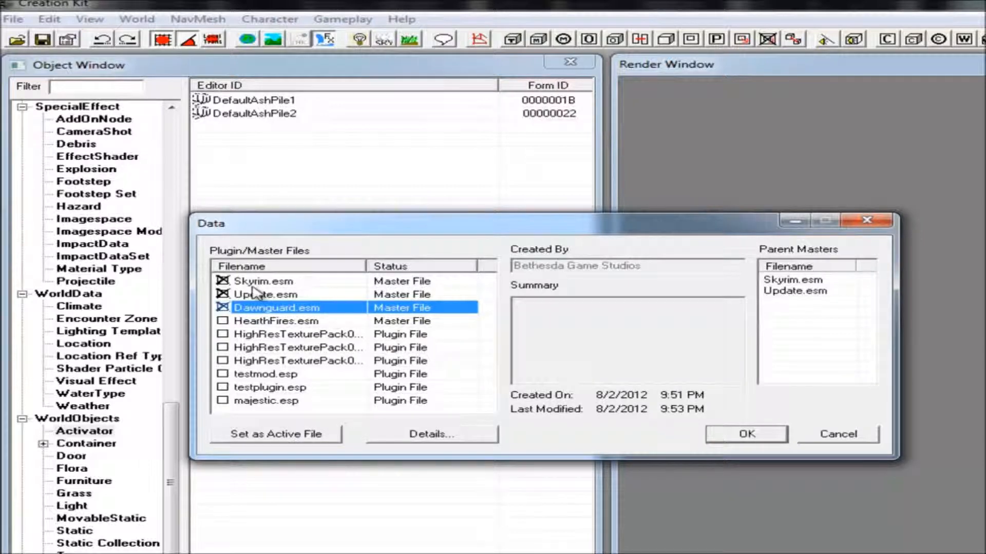
# Confirm the Data dialog to load Skyrim.esm, Update.esm and Dawnguard.esm
pyautogui.click(746, 433)
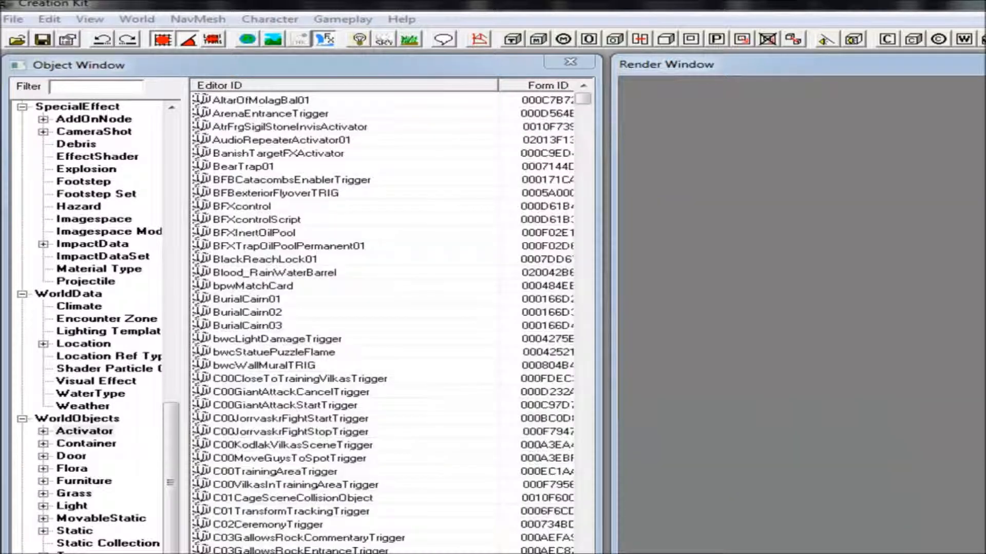